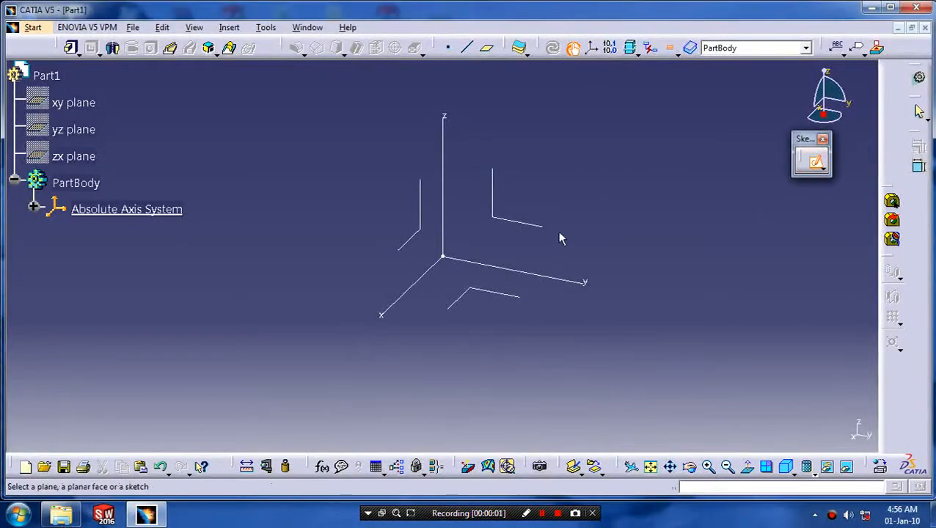
Step: Draw the large rim circle as Sketch.1 on a reference plane
click(811, 162)
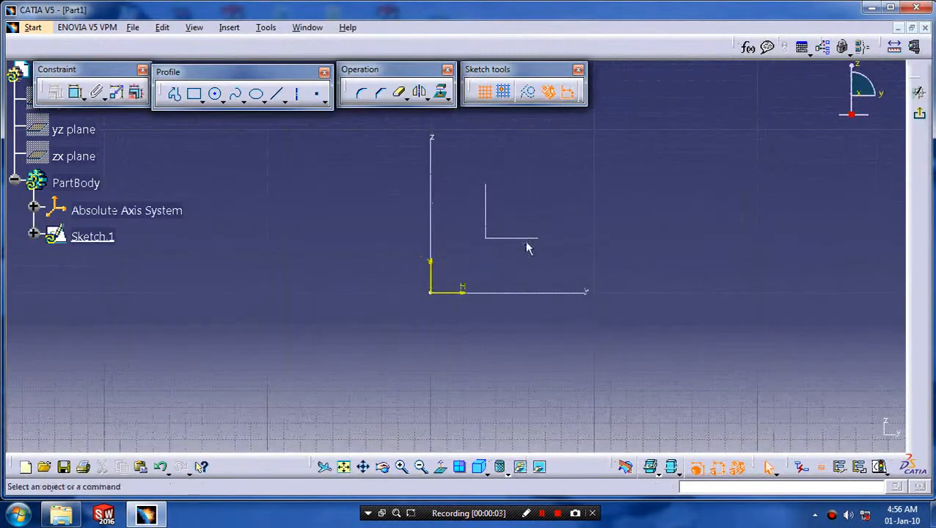
click(215, 93)
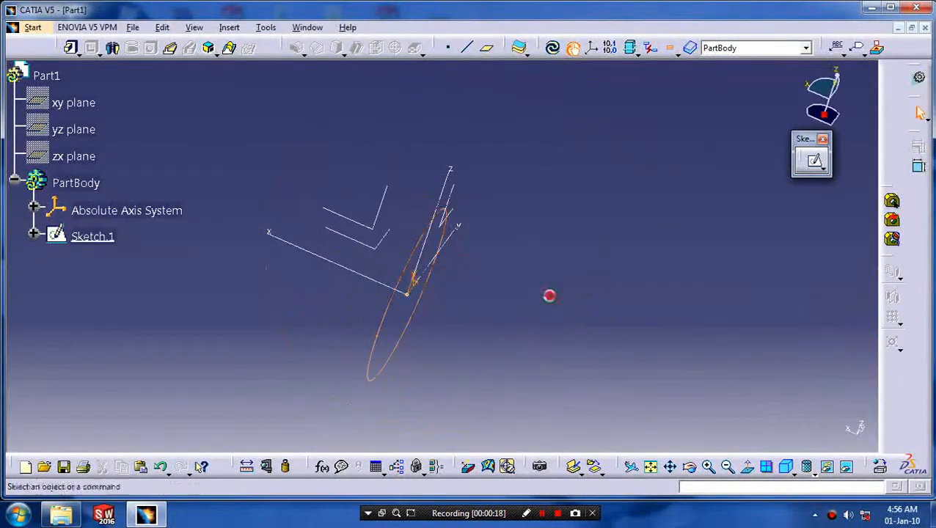
Step: Create Sketch.2 with a small profile circle centred on the rim path
click(126, 211)
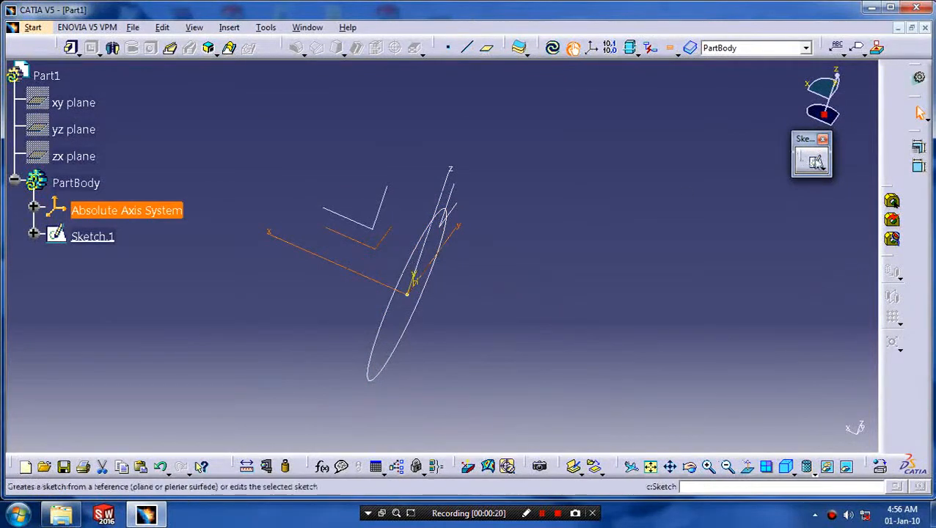
click(811, 160)
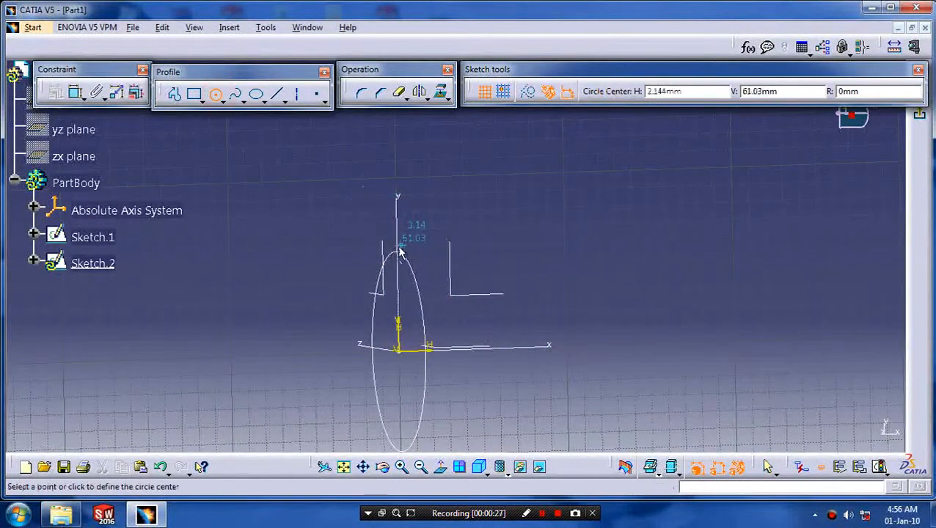
click(396, 252)
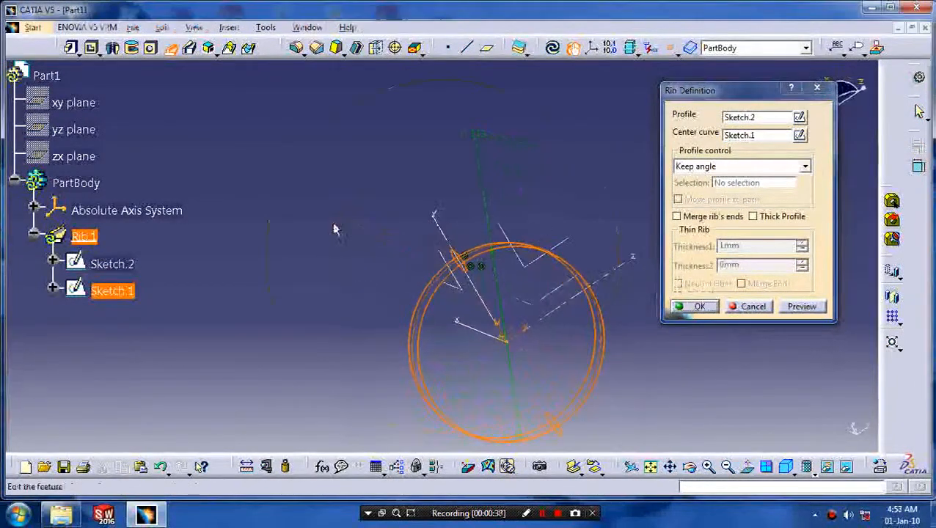
Step: Confirm the rib sweep to finish the solid torus rim, Rib.1
click(698, 306)
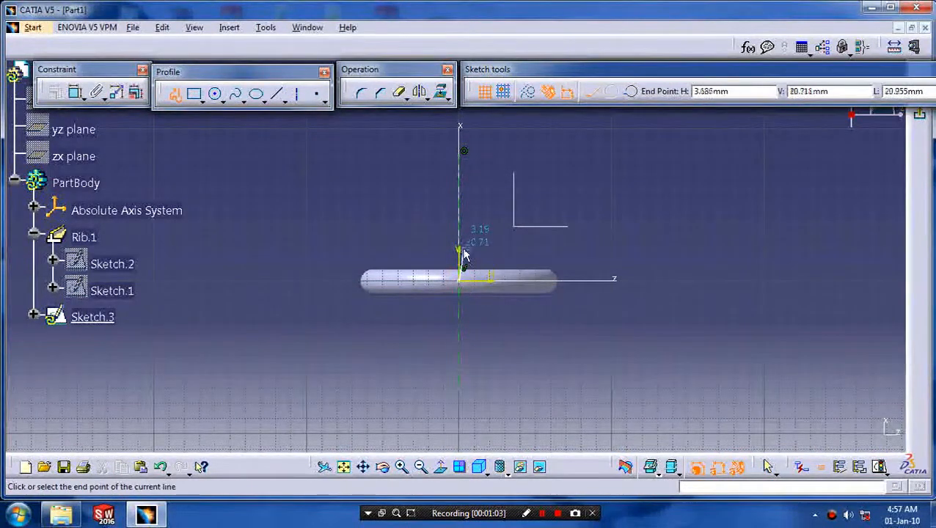
Step: Complete the stepped hub profile corners in Sketch.3 for a 360° shaft
click(460, 278)
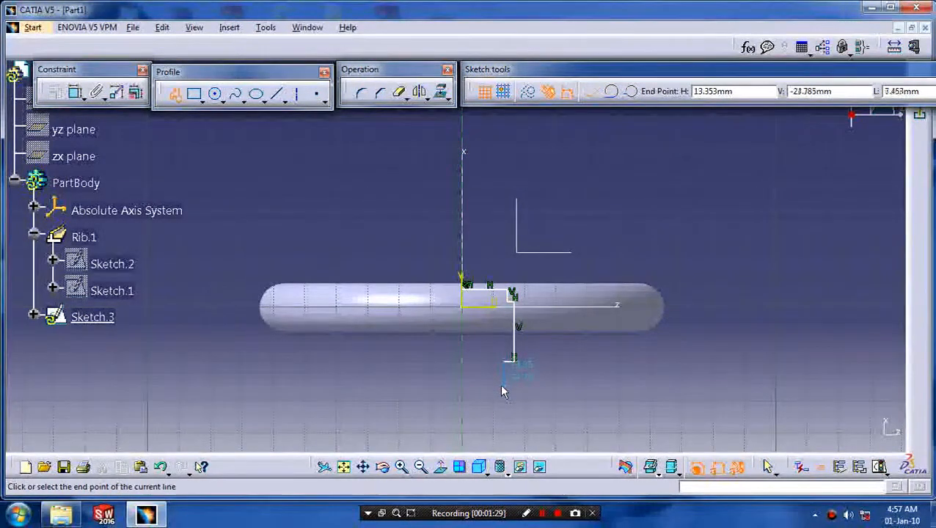
click(458, 395)
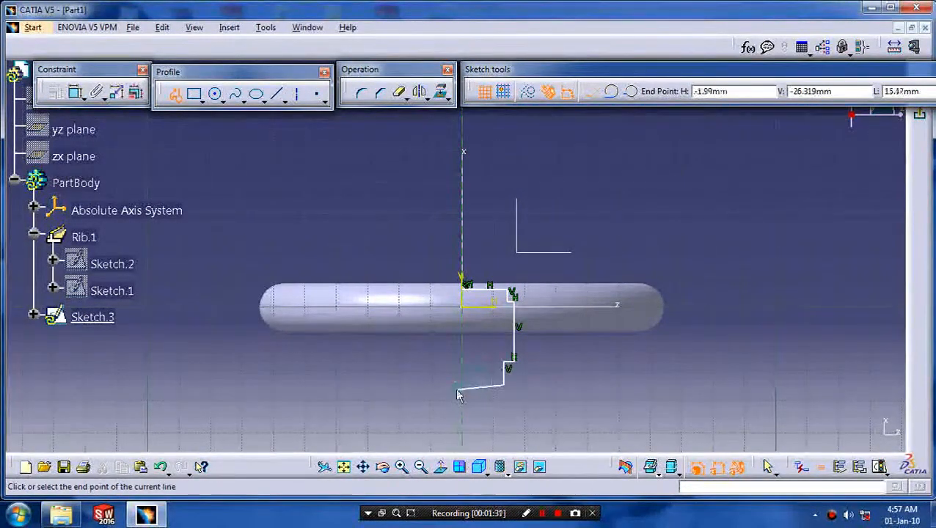
click(464, 297)
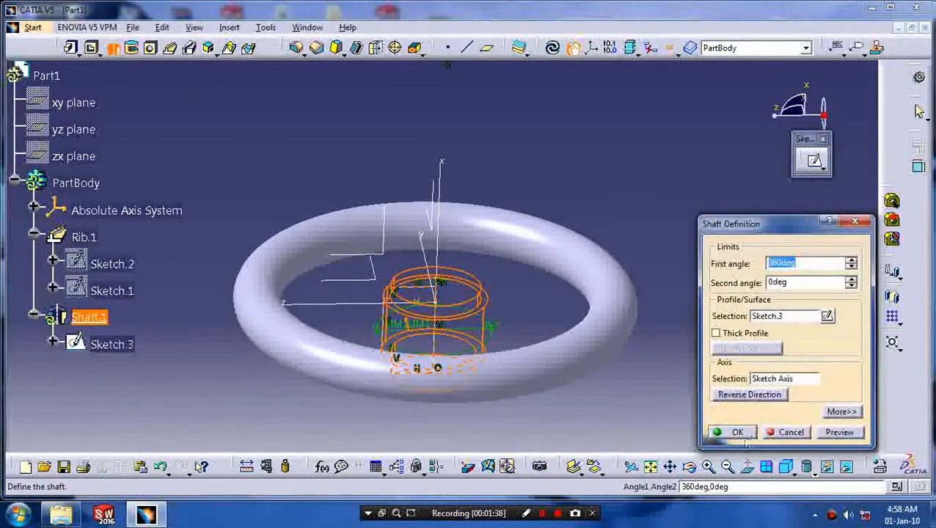
Step: Finish Shaft.1 and select the hub's top edge for a 5 mm fillet
click(737, 432)
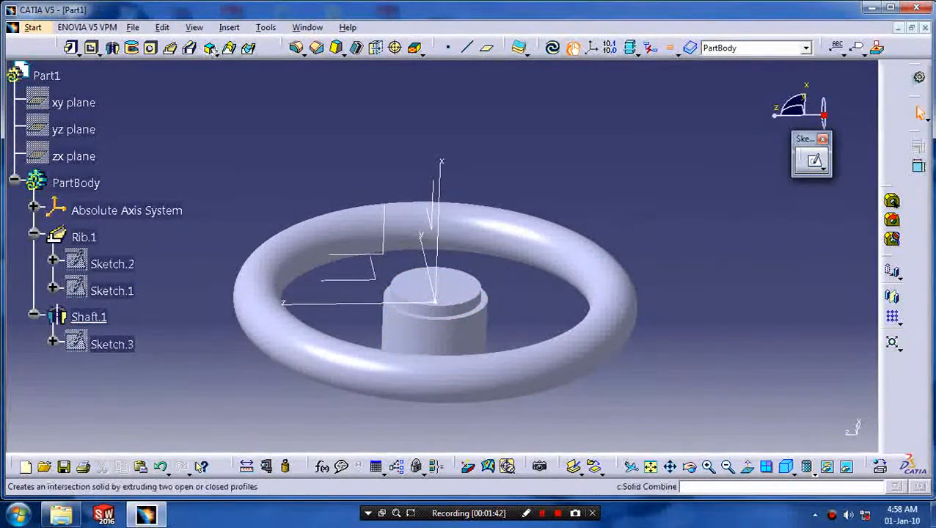
click(297, 47)
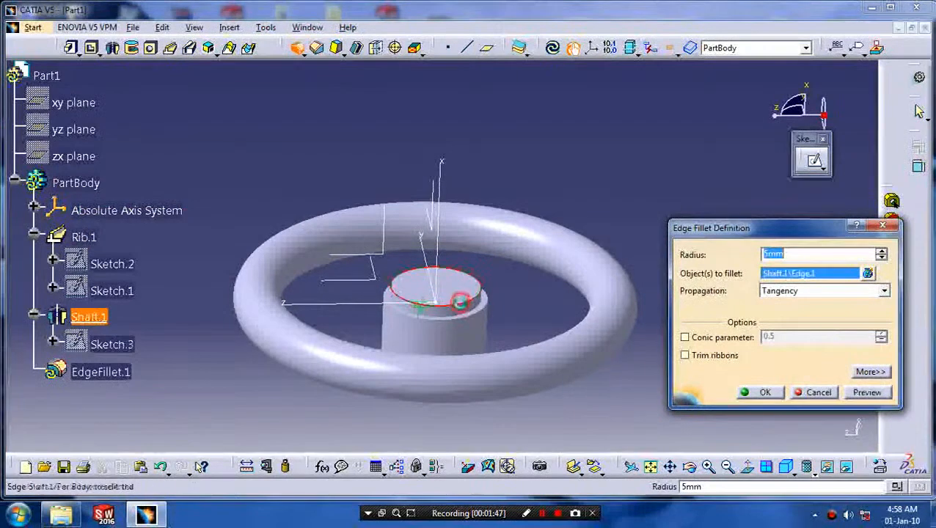
Step: Replace the failed 5 mm fillet with 2 mm, then fillet the hub's step edge
click(764, 392)
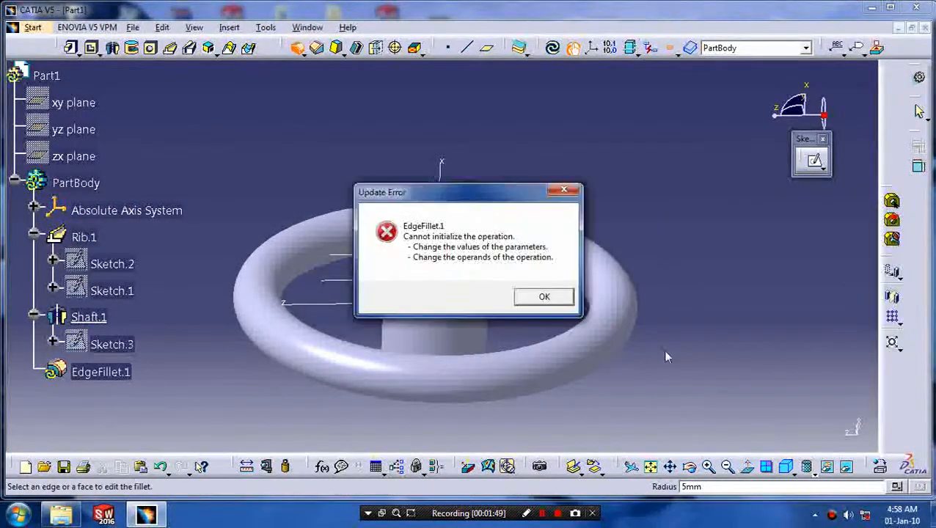
click(543, 296)
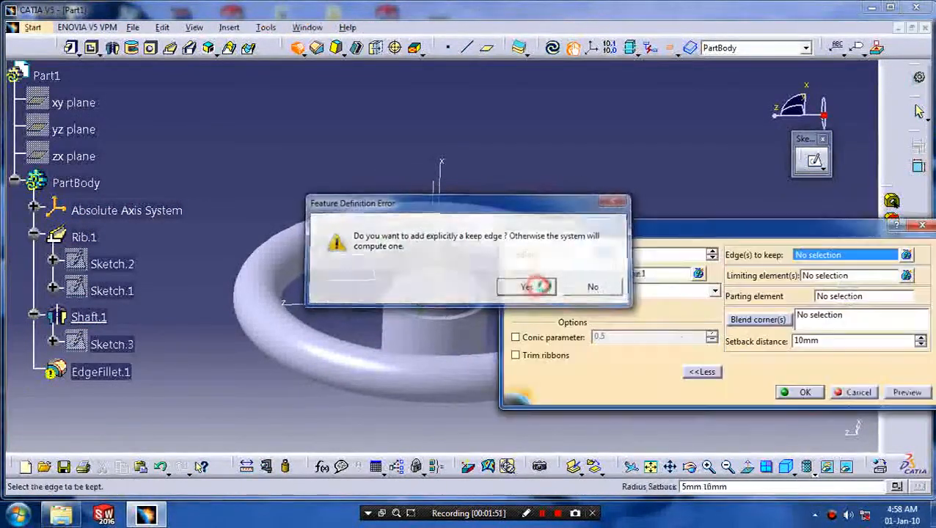
click(526, 287)
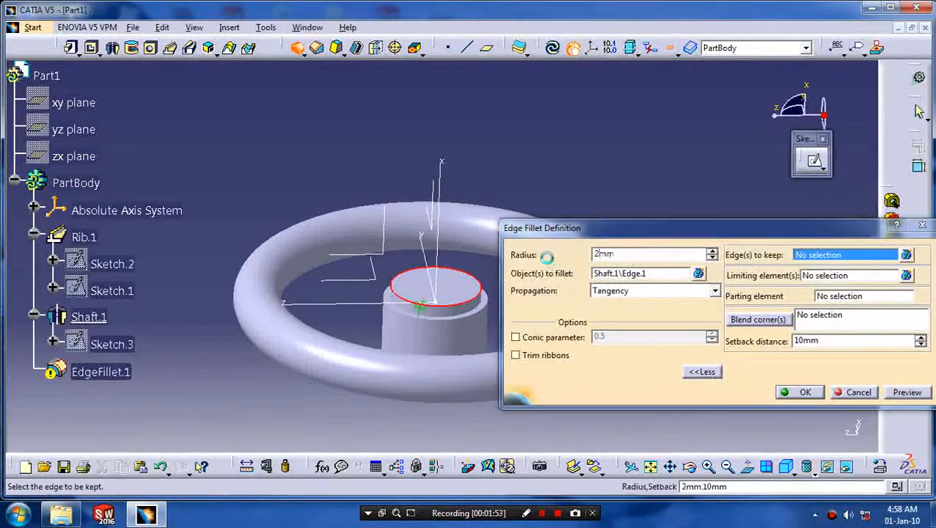
click(804, 392)
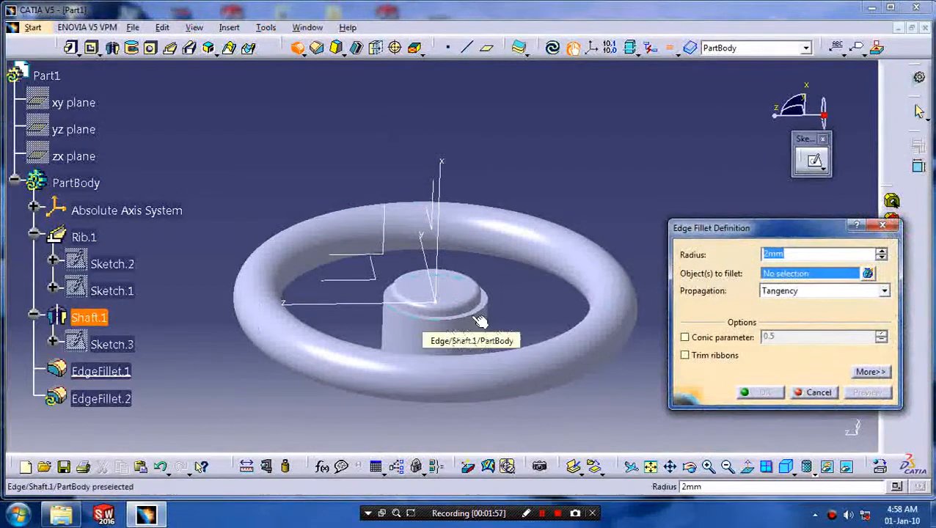
click(476, 312)
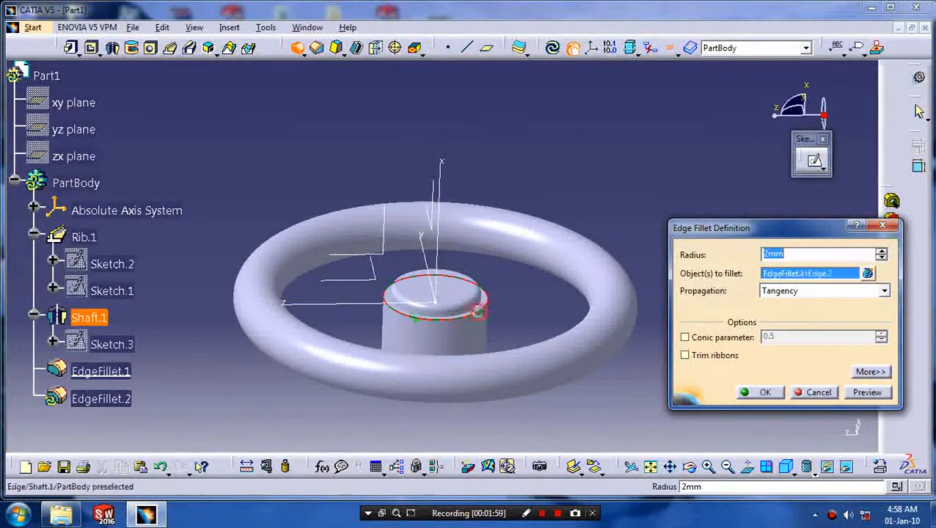
text(1)
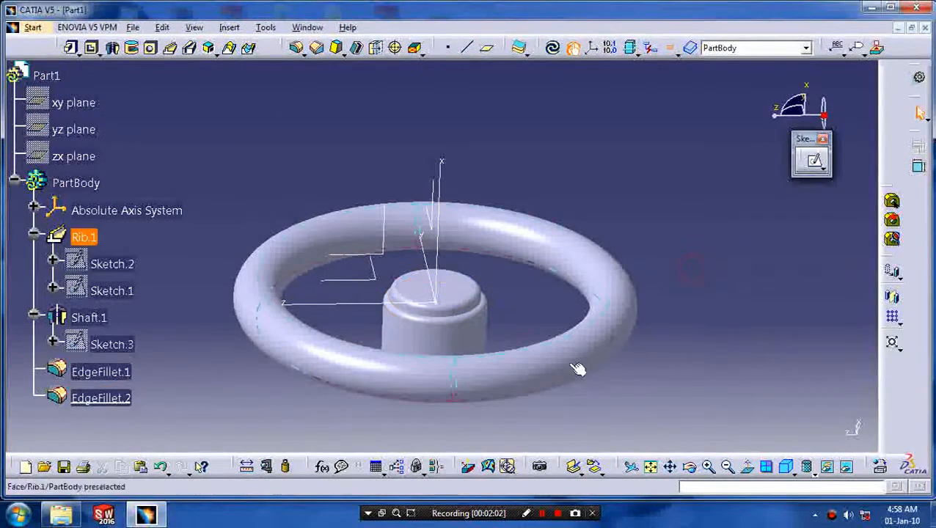
Step: Draw Sketch.4, a spline running from the hub out to the rim
click(378, 253)
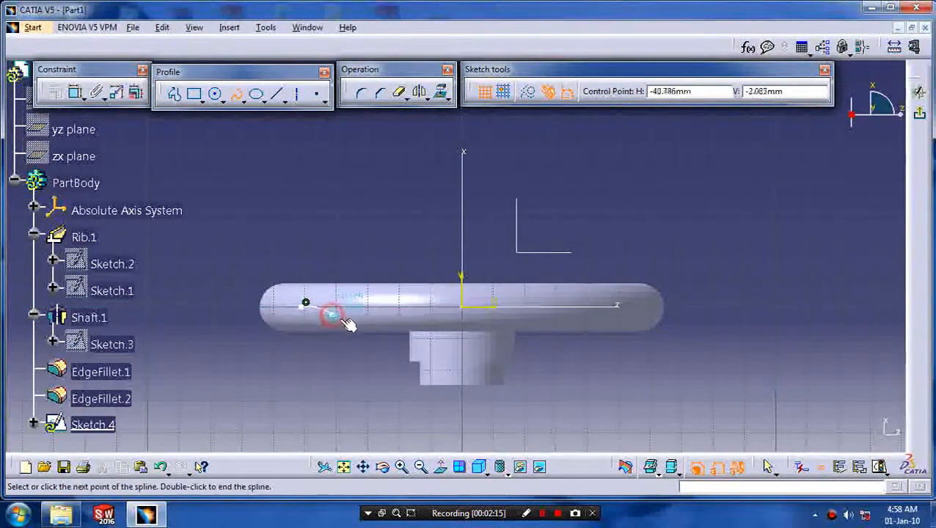
click(367, 338)
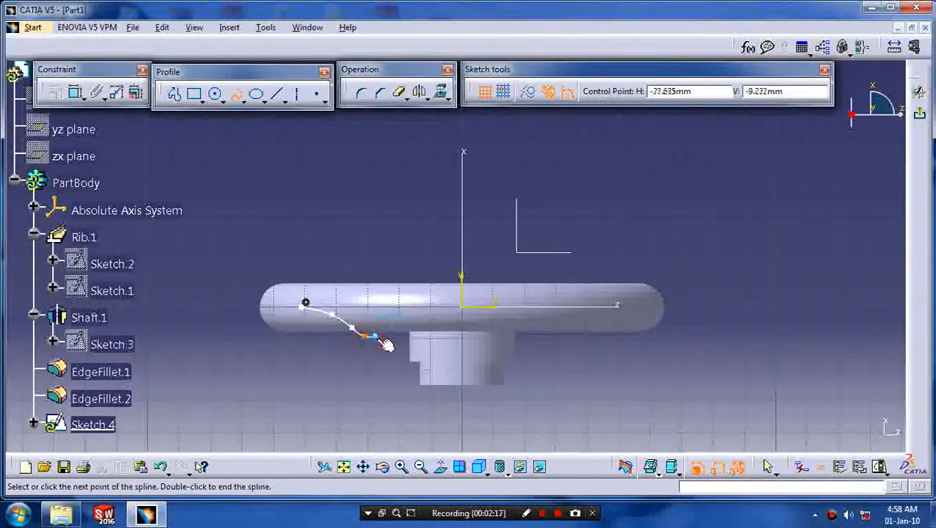
click(425, 352)
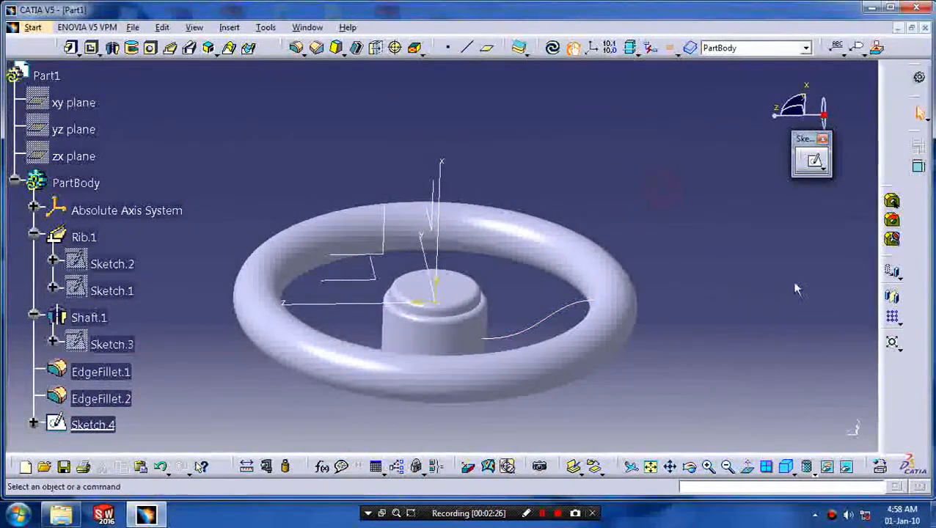
mouse_move(486, 47)
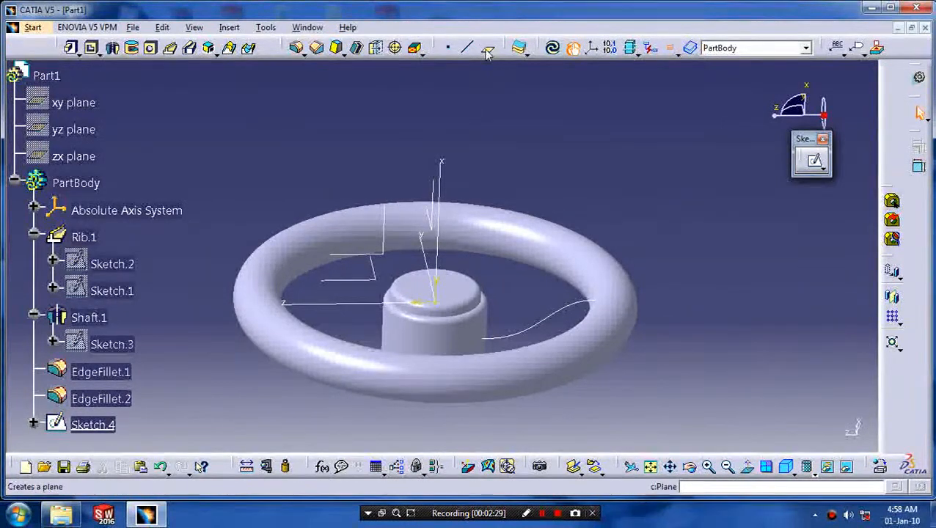
Step: Create Plane.1 normal to the spoke spline
click(488, 337)
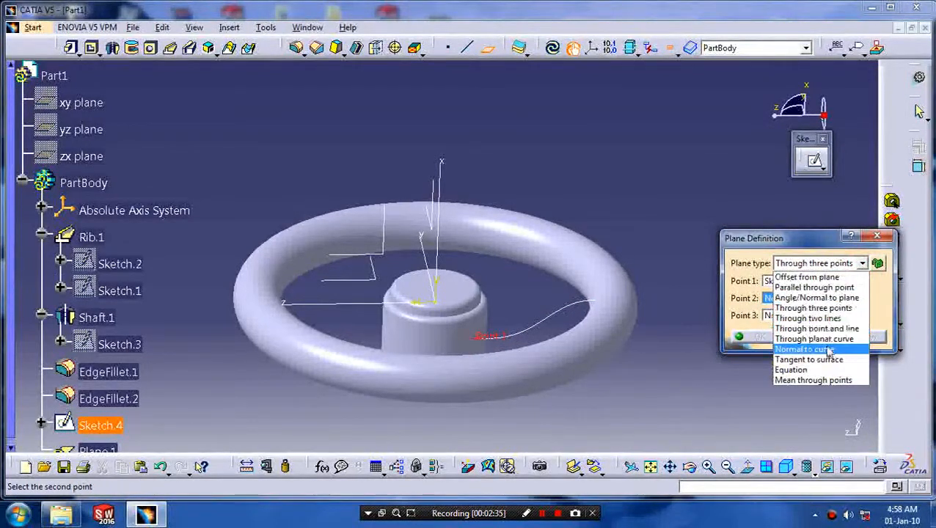
click(805, 349)
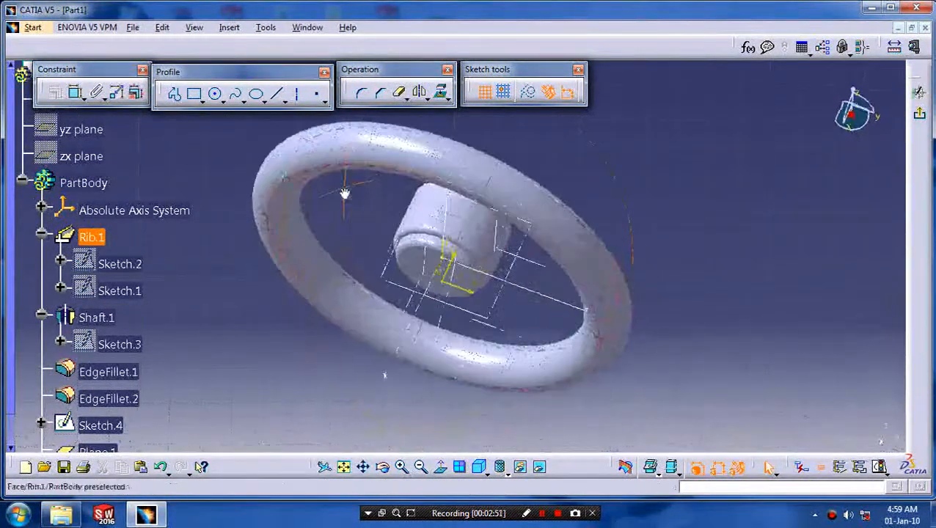
Step: Sketch the spoke's circular section at the spline end and sweep it into Rib.2
drag(344, 195, 514, 142)
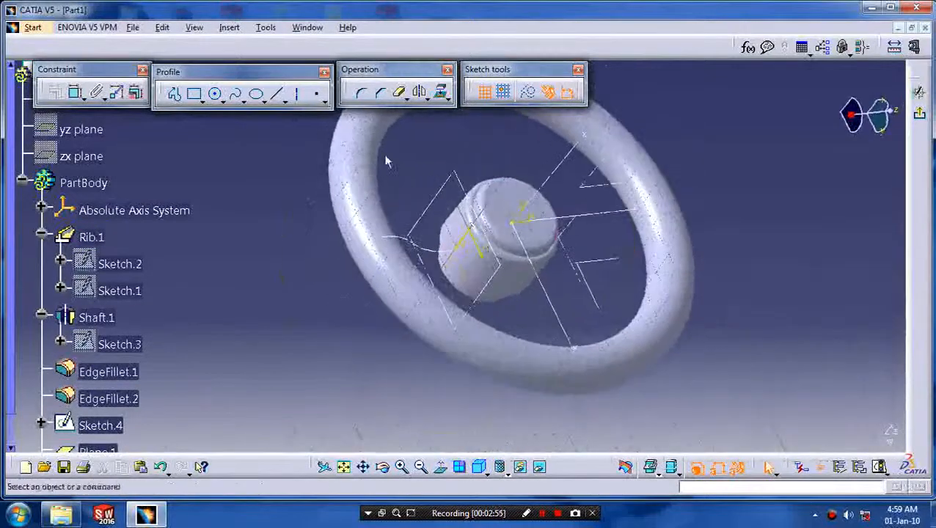
click(214, 94)
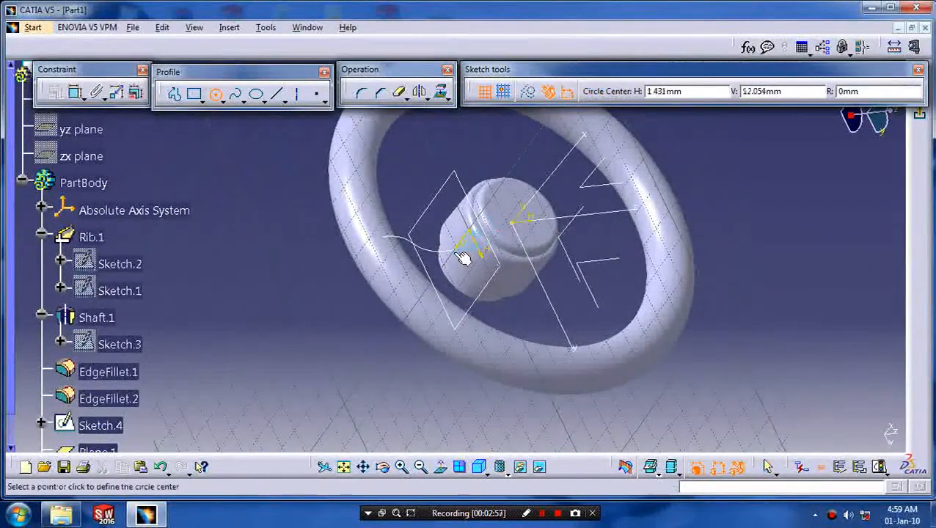
click(460, 261)
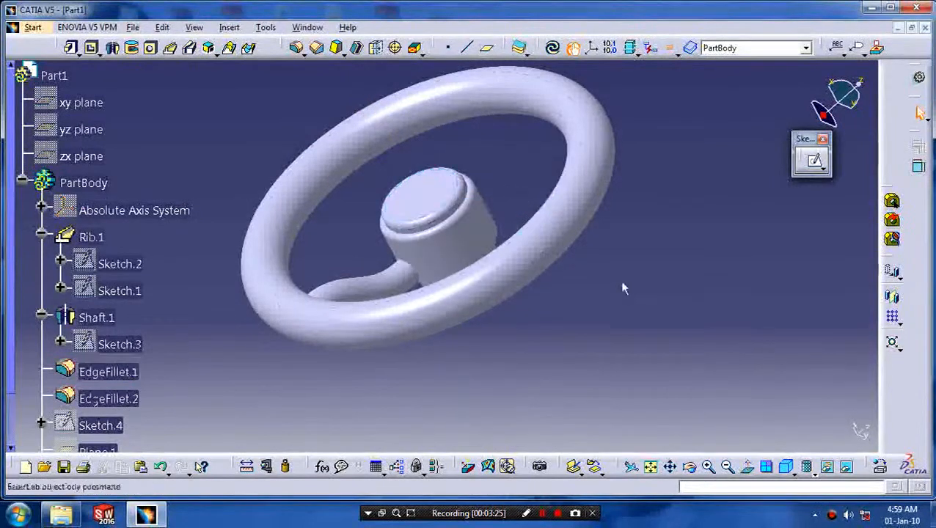
drag(624, 288, 513, 340)
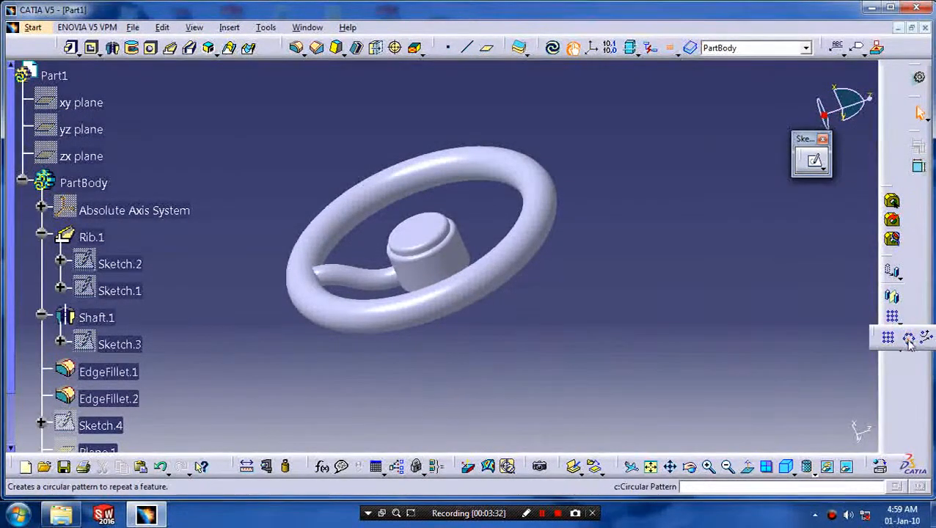
Step: Pattern Rib.2 around the shaft face with 3 instances at 360/3 spacing
click(887, 338)
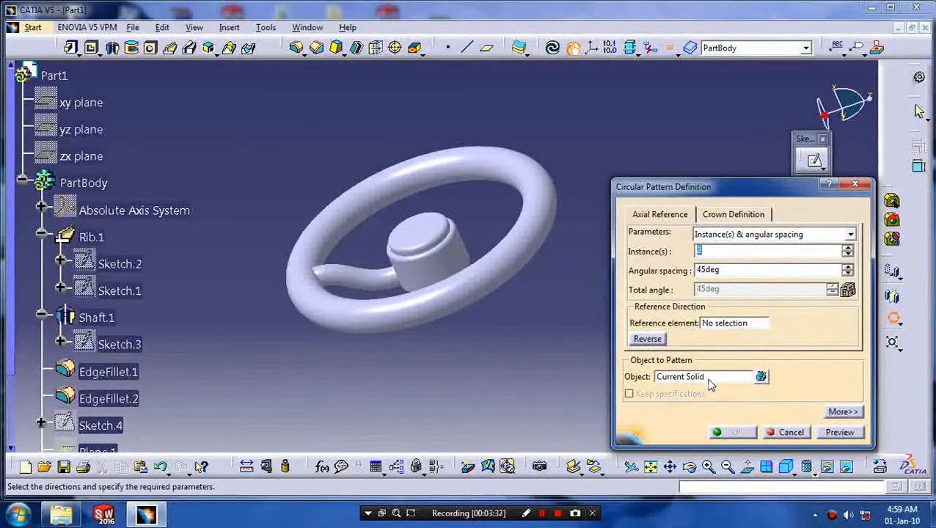
click(352, 284)
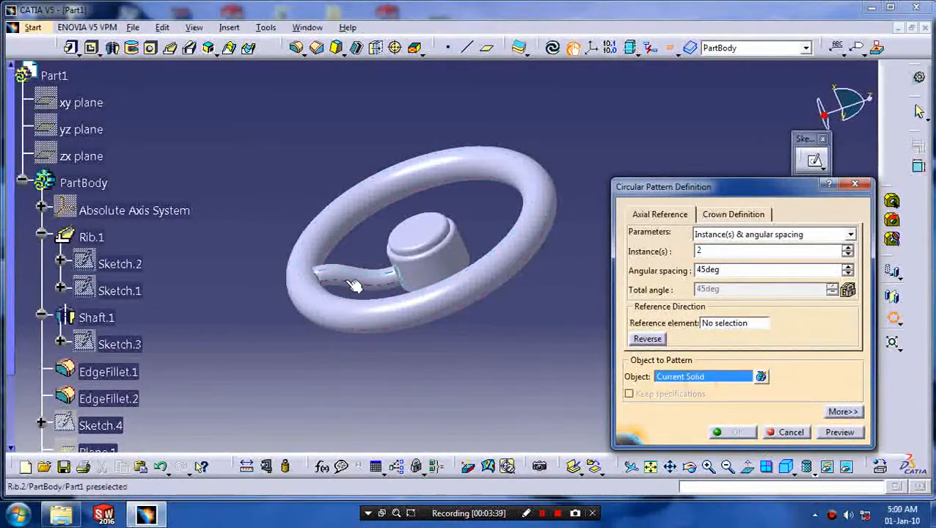
click(355, 282)
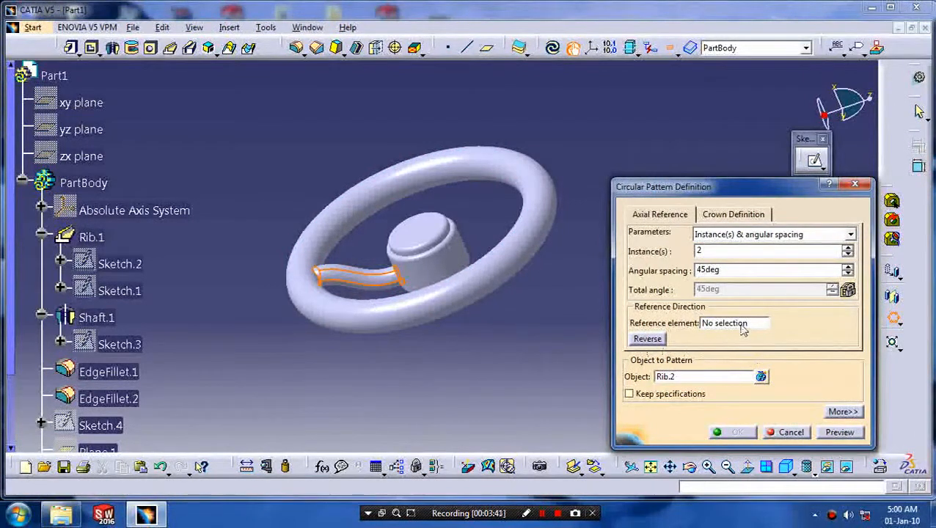
mouse_move(451, 275)
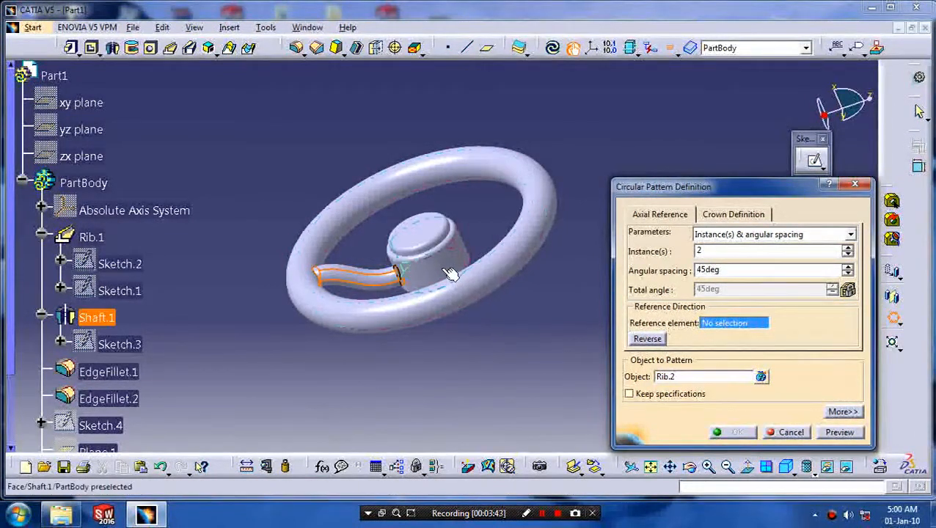
click(422, 256)
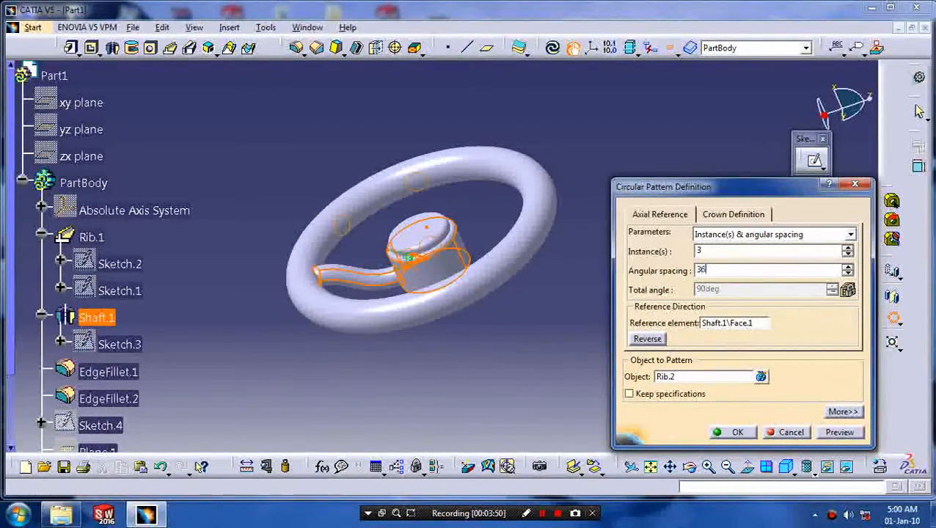
text(360/.)
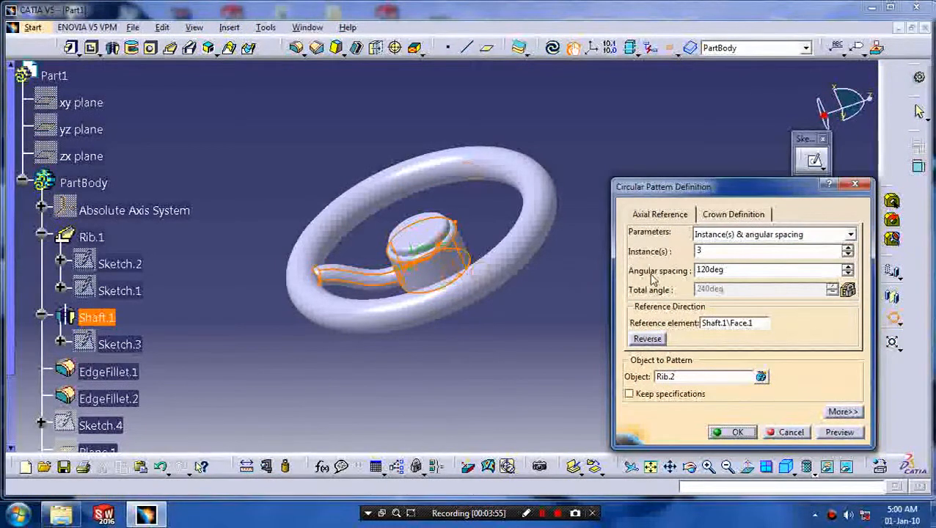
click(732, 432)
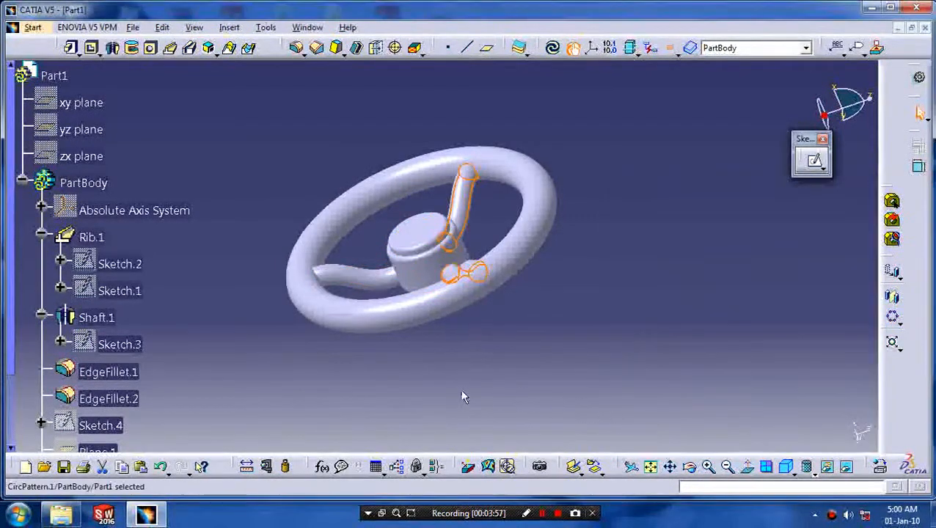
drag(462, 396, 623, 330)
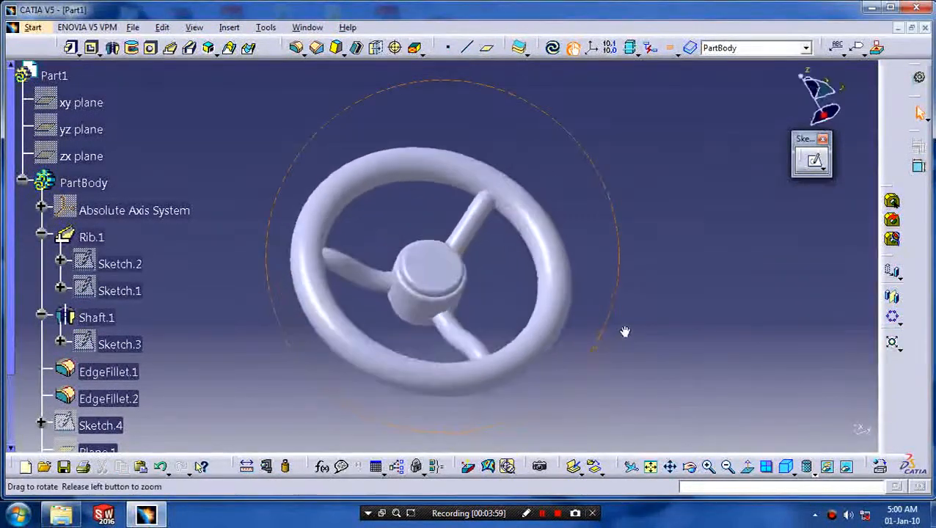
drag(625, 332, 497, 367)
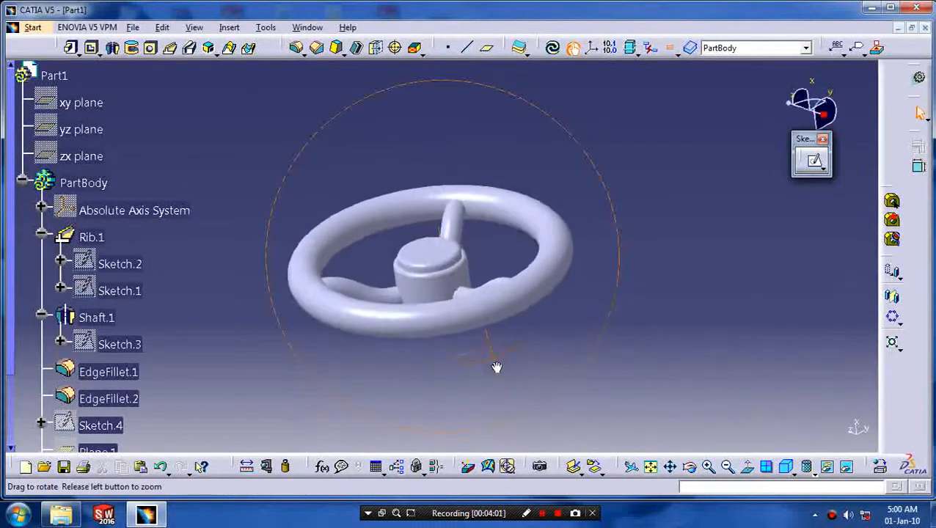
drag(497, 367, 586, 330)
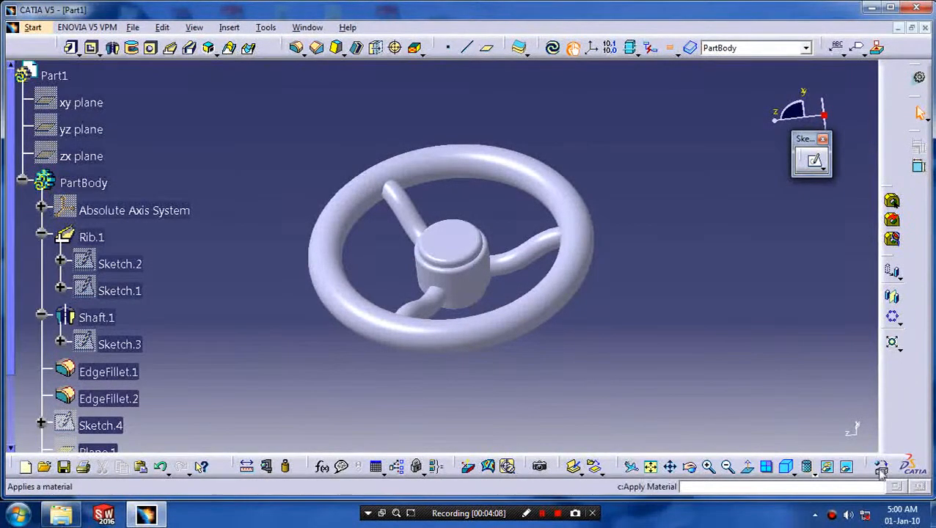
Step: Apply the brown Fabric material from the Fabrics library to PartBody
click(880, 466)
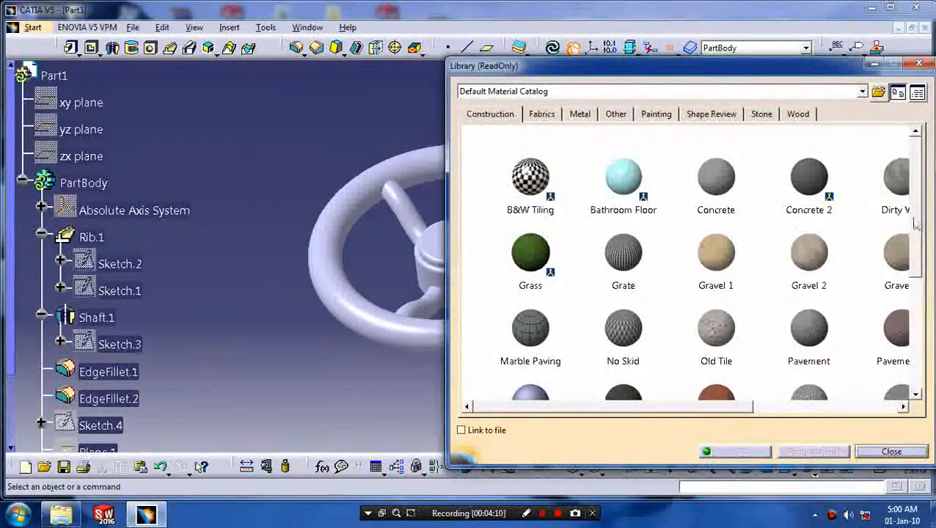
scroll(down, 3)
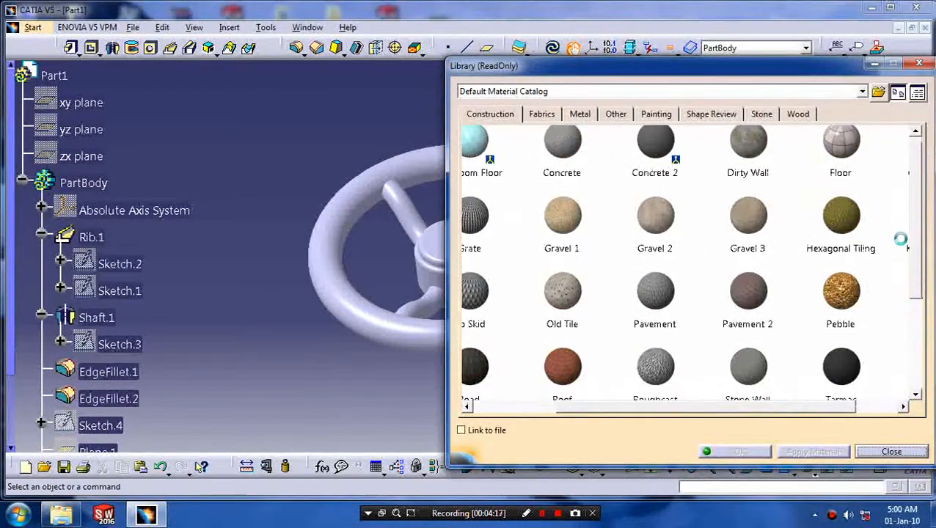
click(654, 146)
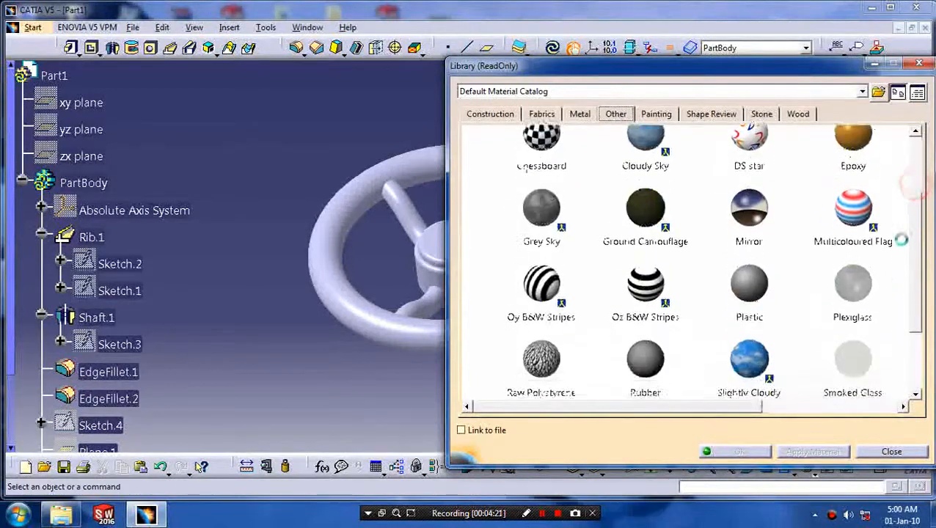
scroll(down, 3)
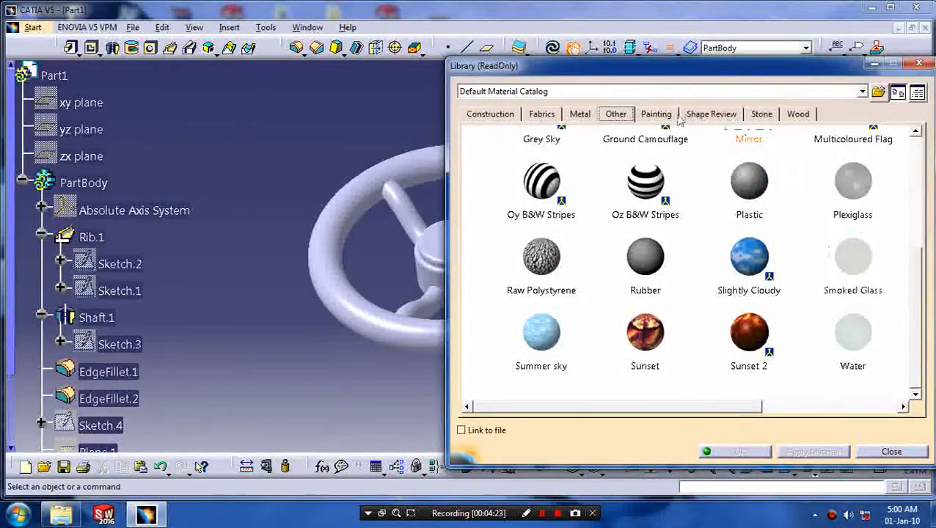
click(541, 114)
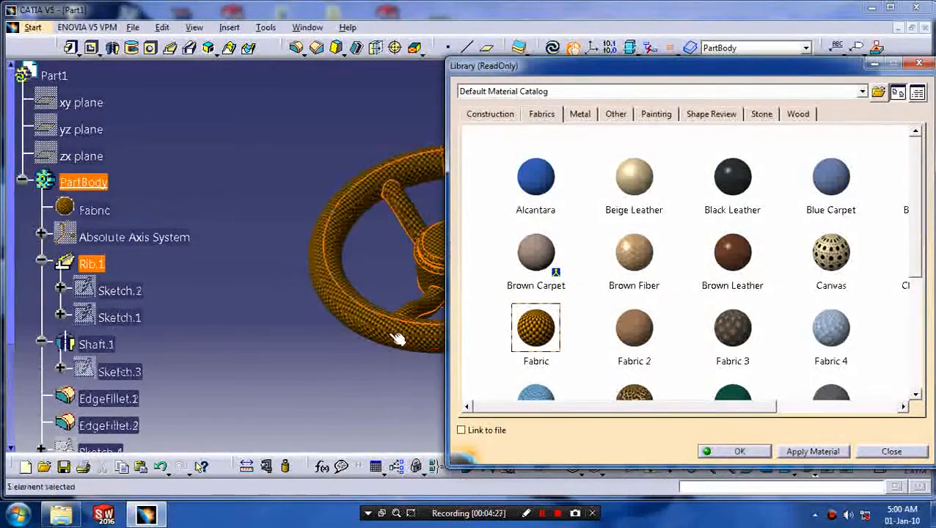
click(890, 451)
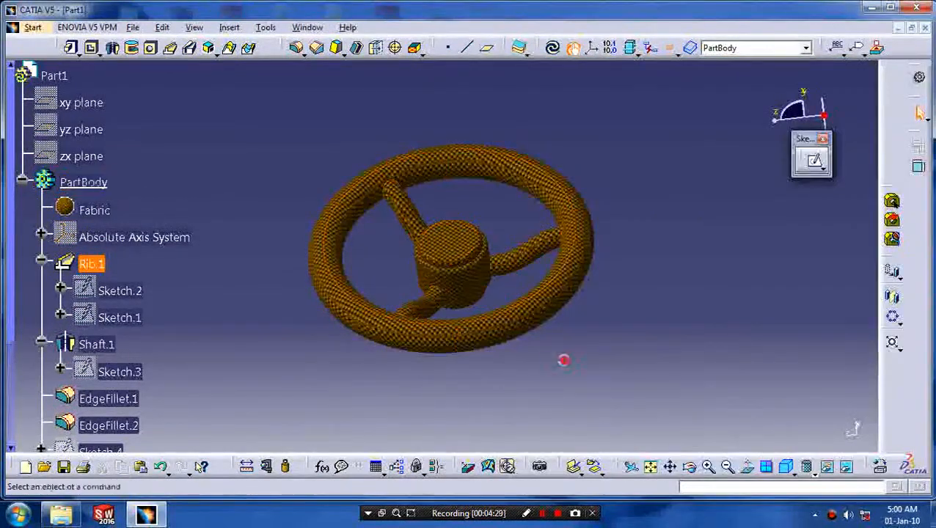
drag(564, 360, 461, 304)
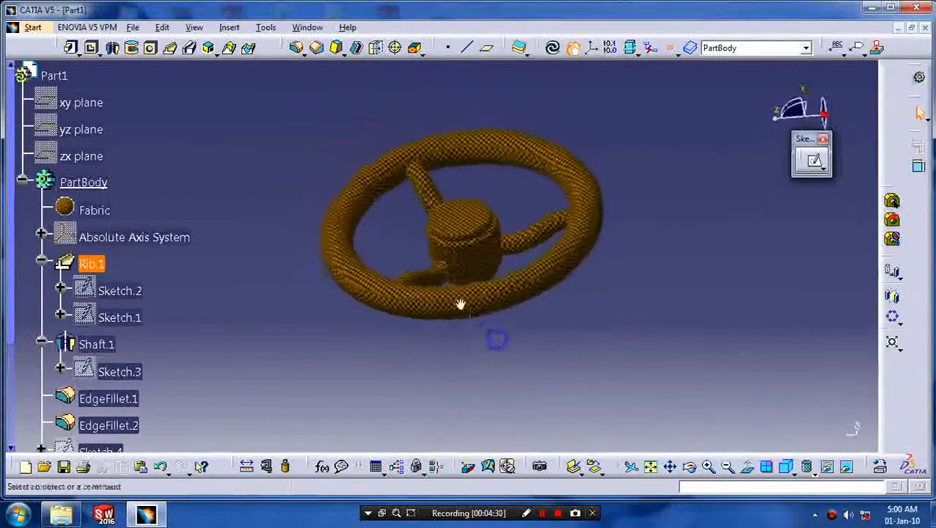
drag(460, 305, 560, 309)
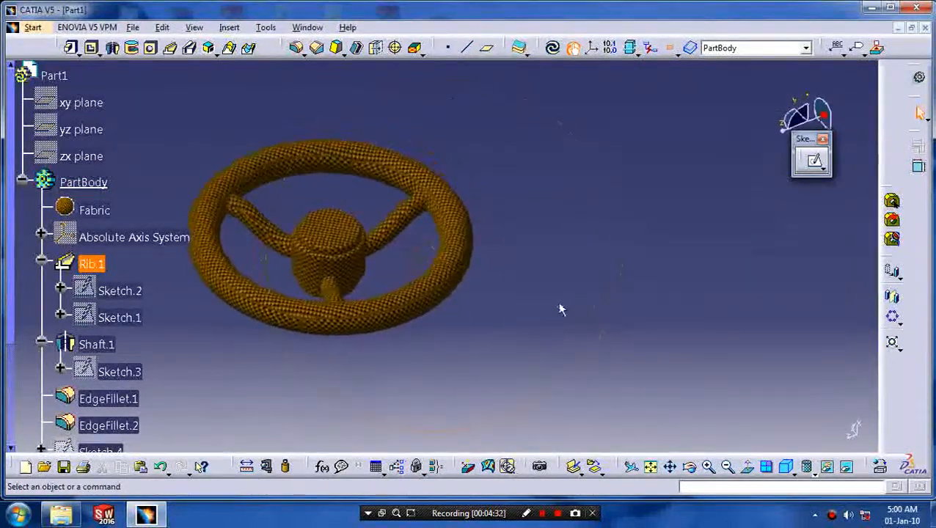
drag(561, 308, 613, 363)
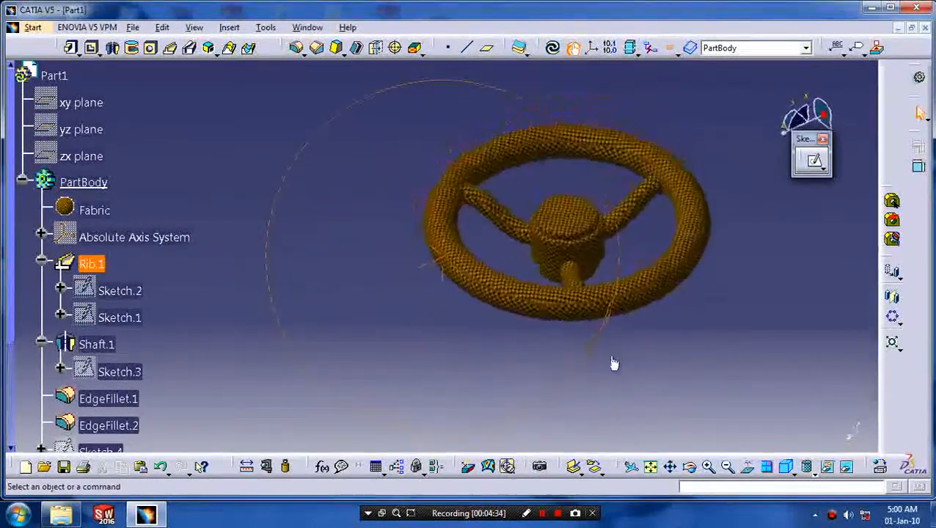
drag(614, 364, 534, 372)
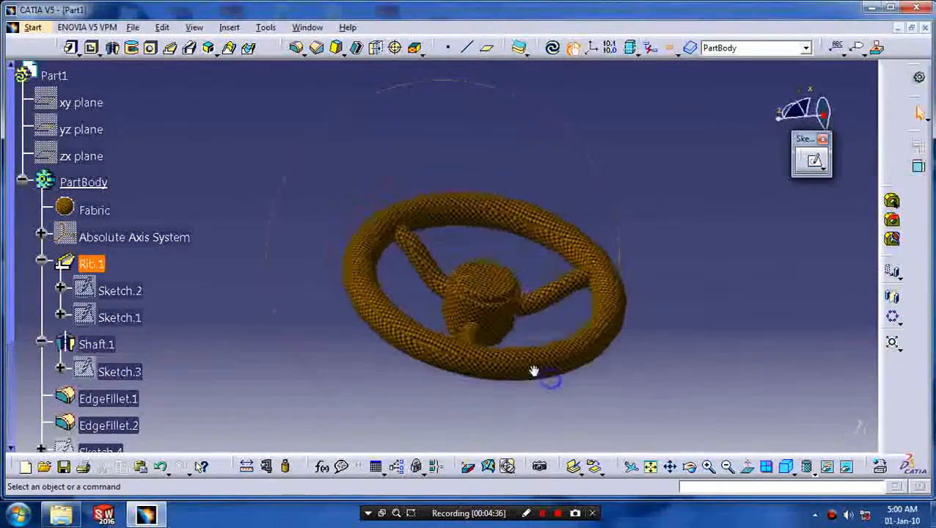
drag(534, 371, 613, 361)
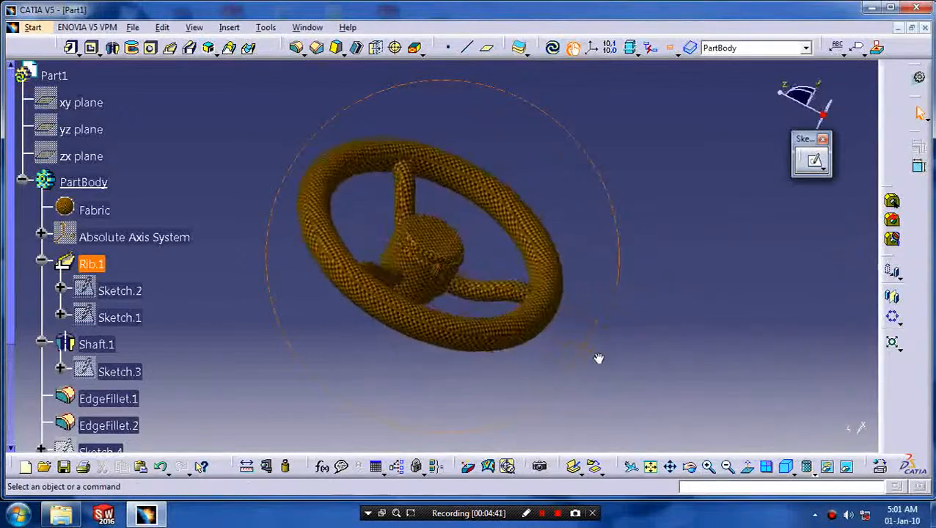
drag(598, 358, 531, 387)
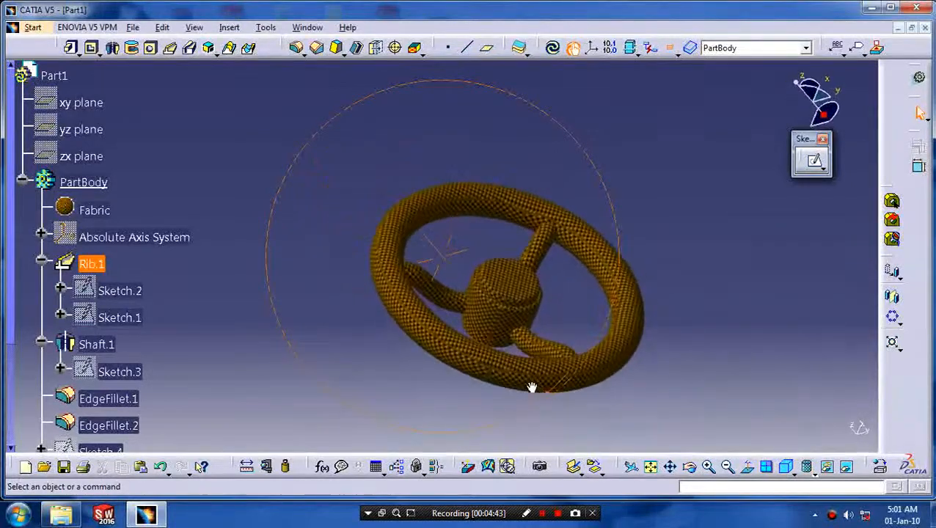
drag(532, 387, 295, 325)
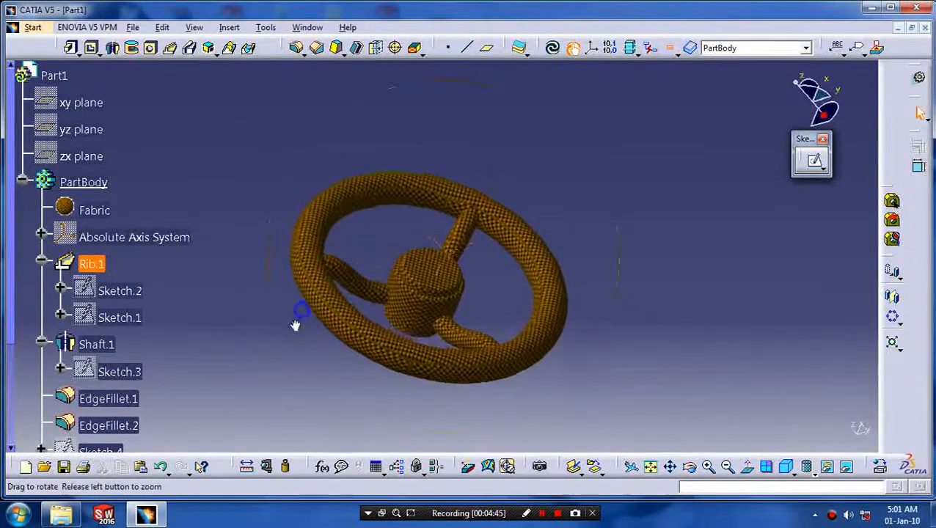
drag(301, 312, 440, 367)
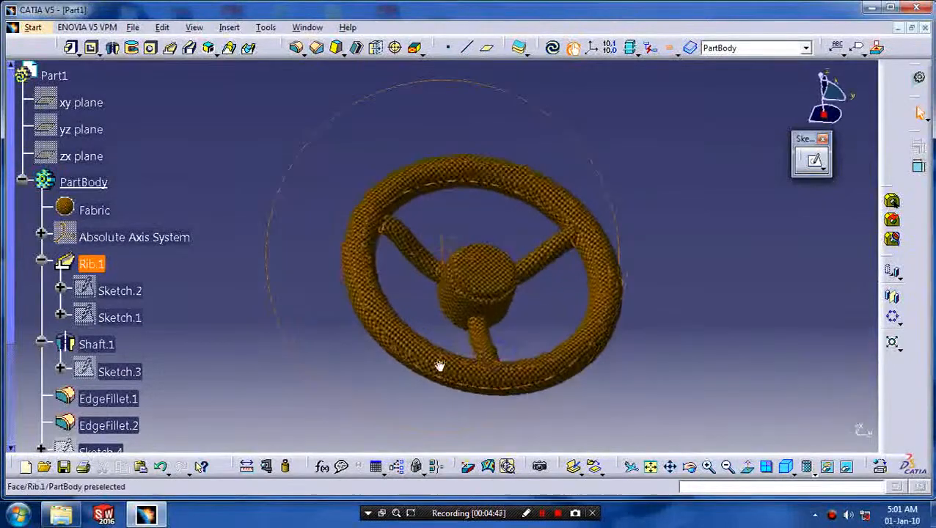